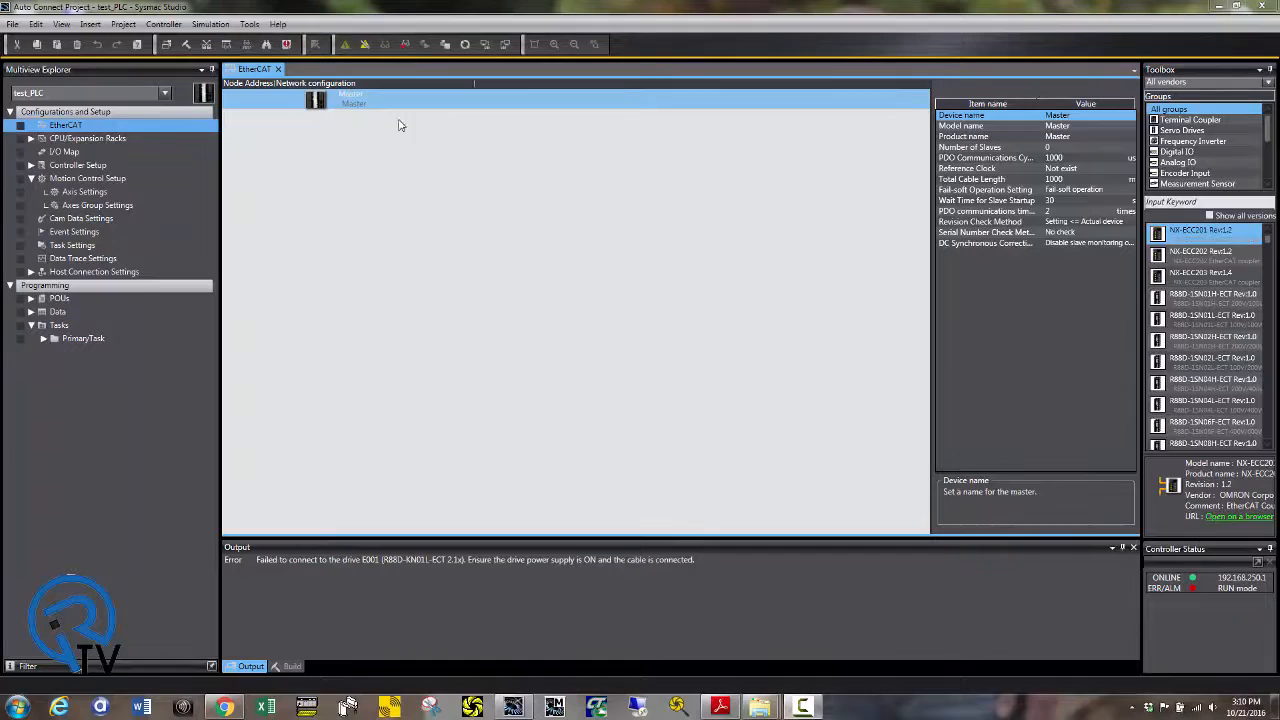
- Start Compare and Merge with Actual Network Configuration from the EtherCAT master
right_click(350, 96)
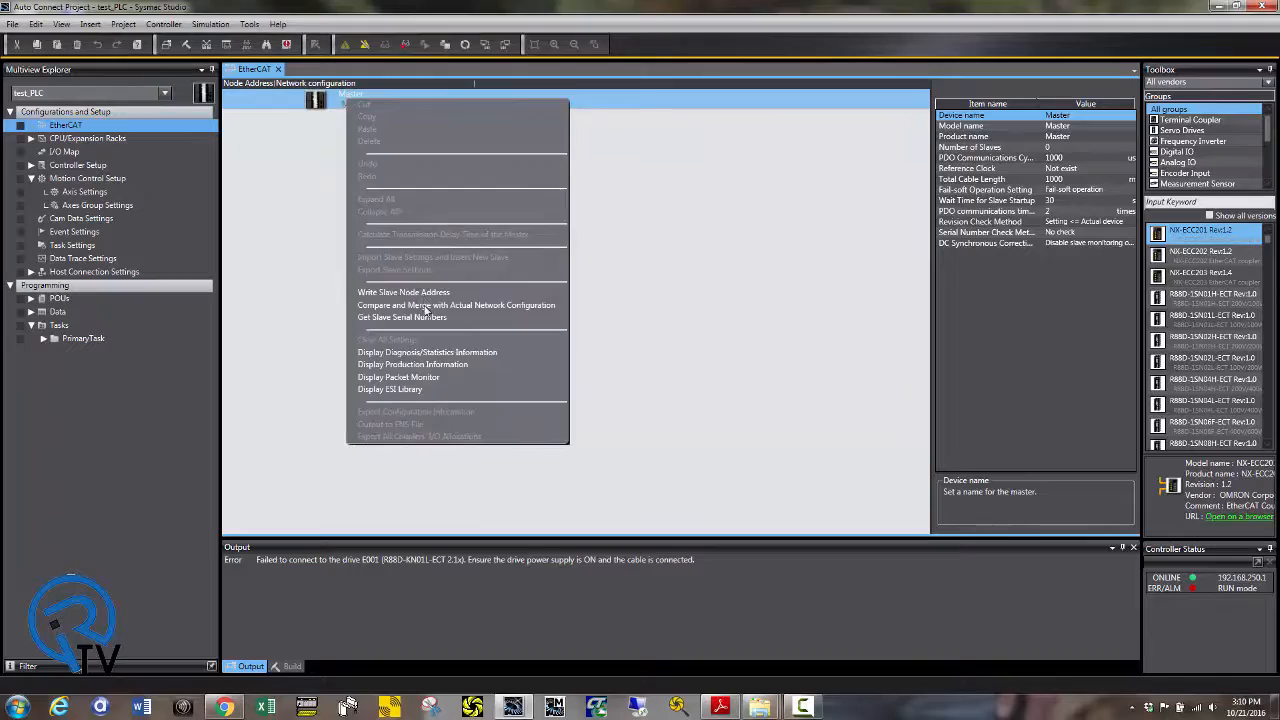
left_click(456, 304)
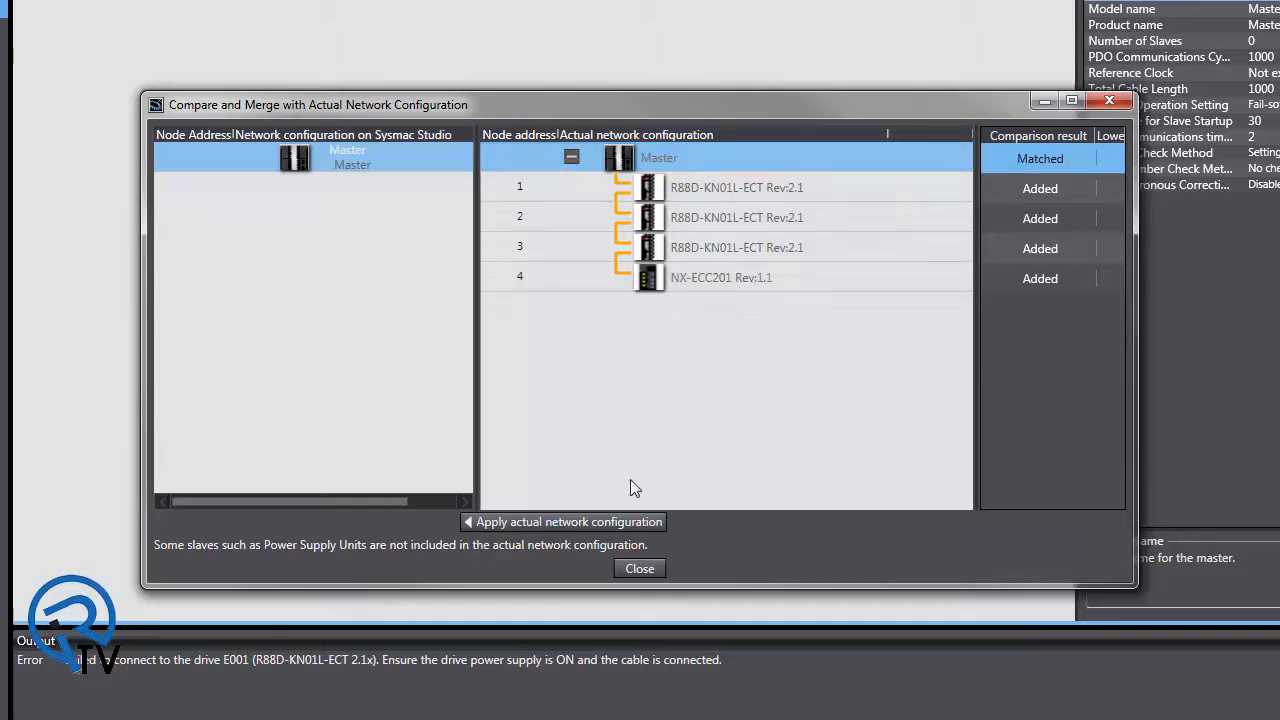
- Apply the actual network so the three R88D drives and NX-ECC201 coupler join the project
left_click(640, 568)
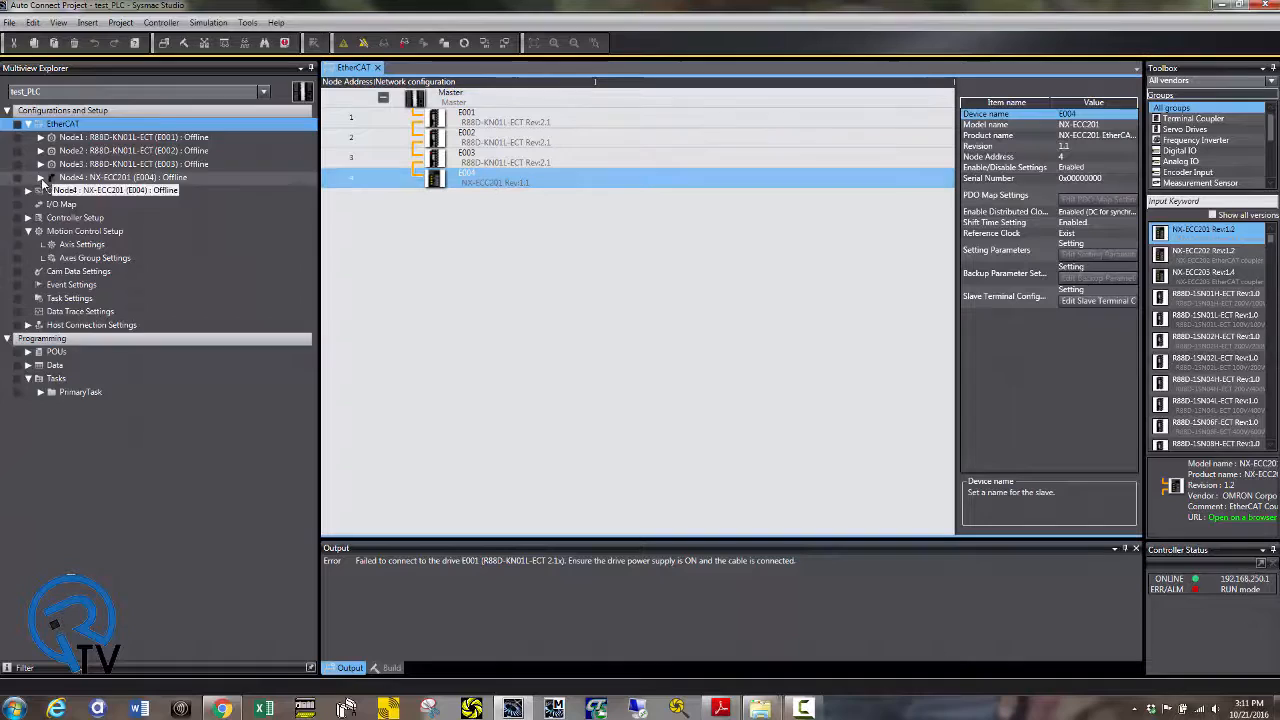
- View the NX coupler node's units, then bring up Node1 R88D-KN01L-ECT's parameter table
double_click(122, 176)
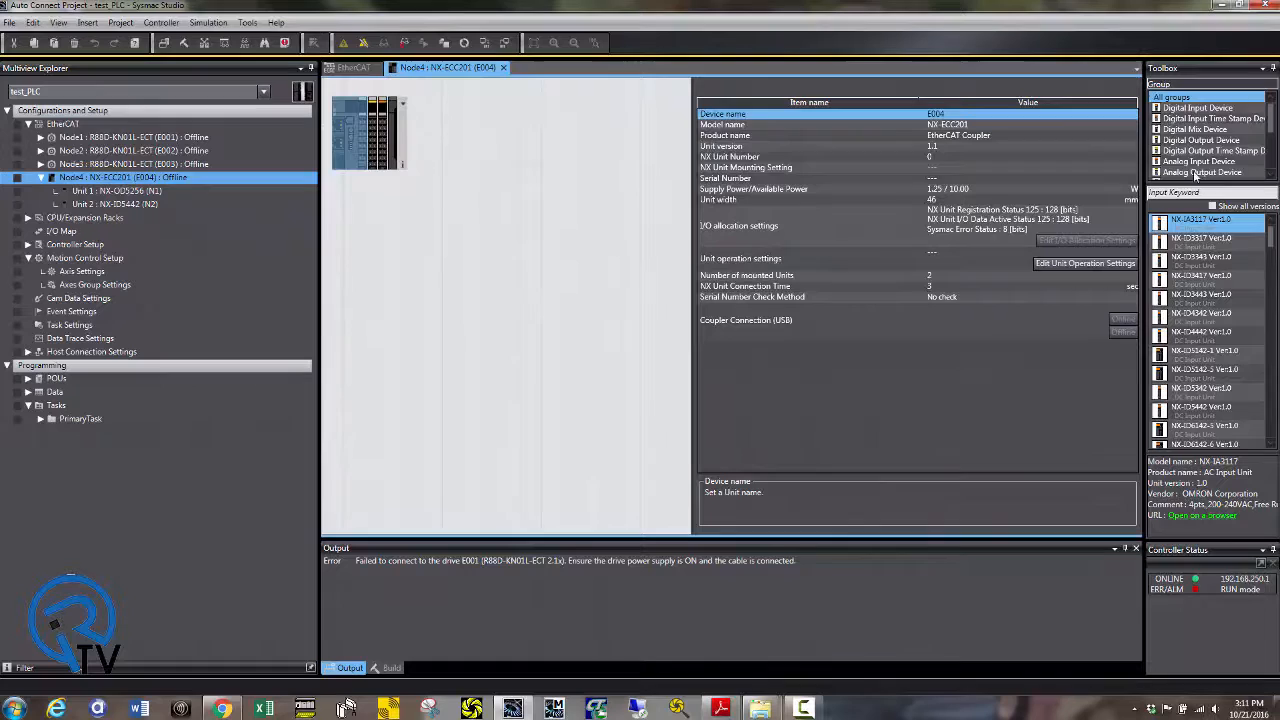
left_click(40, 136)
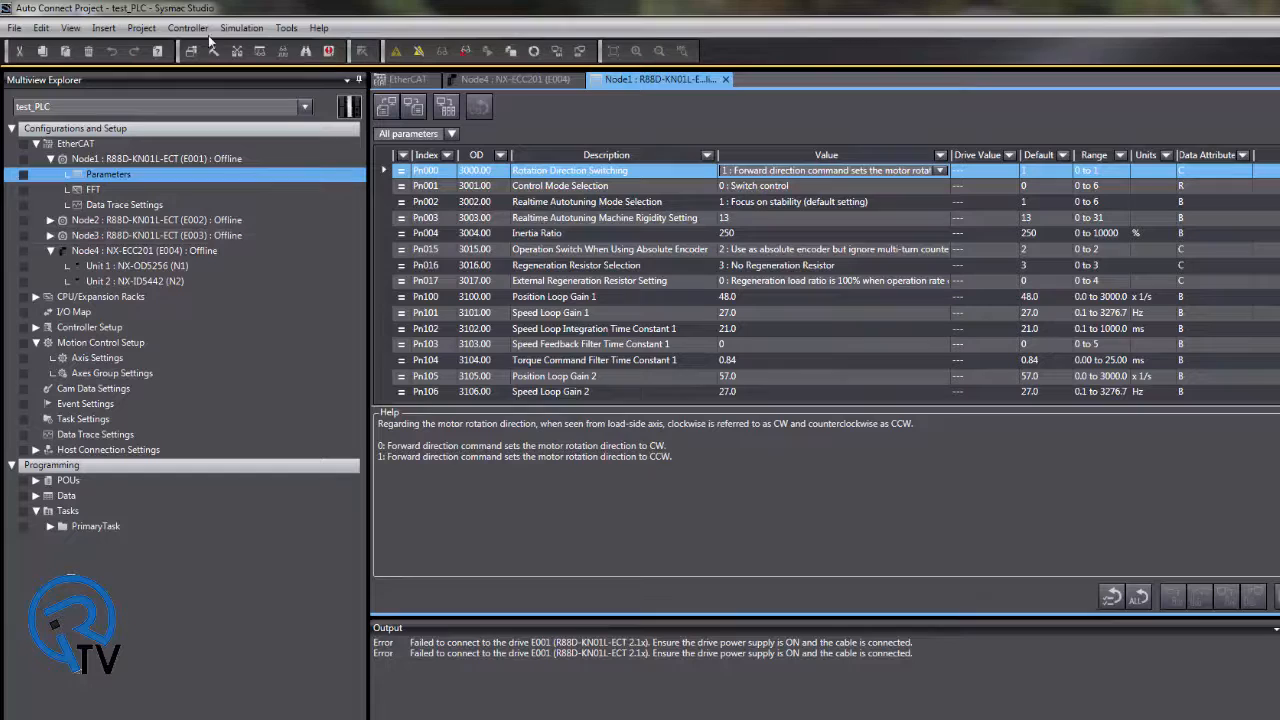
- Add axis MC_Axis000 under Motion Control Setup Axis Settings
left_click(96, 356)
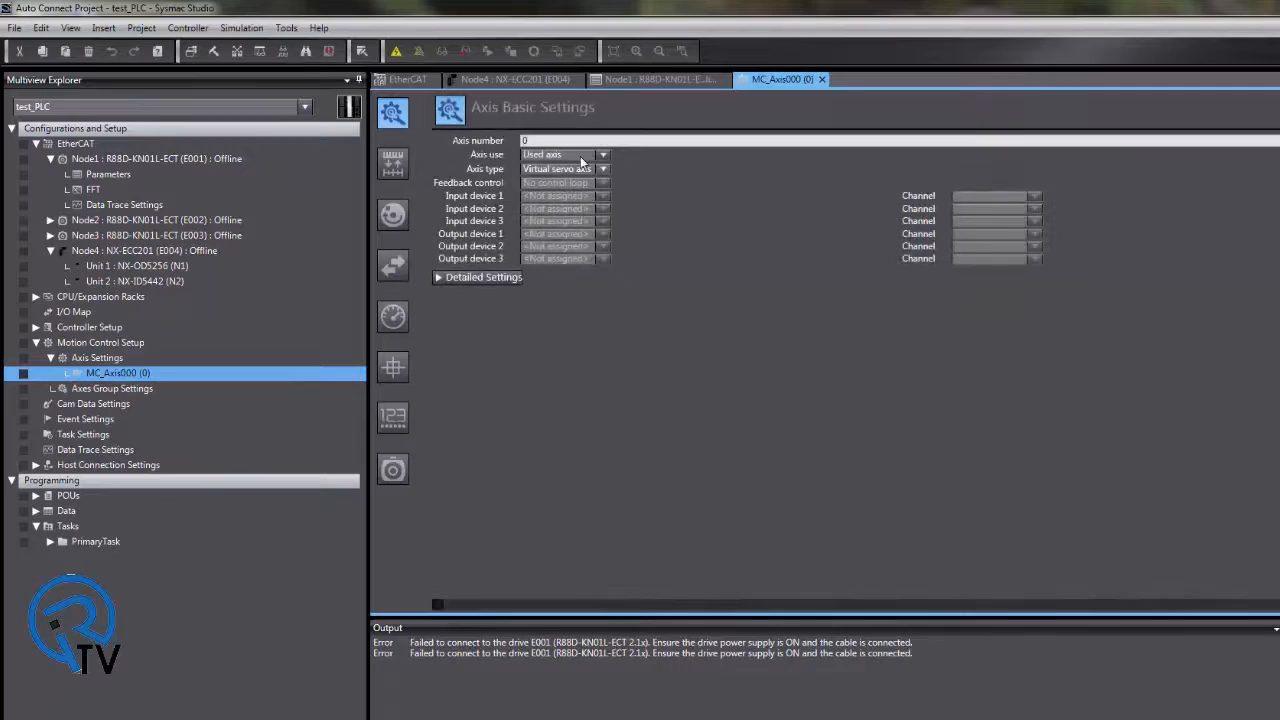
- Set MC_Axis000 to Used axis, Servo axis, and go to Unit Conversion Settings
left_click(564, 168)
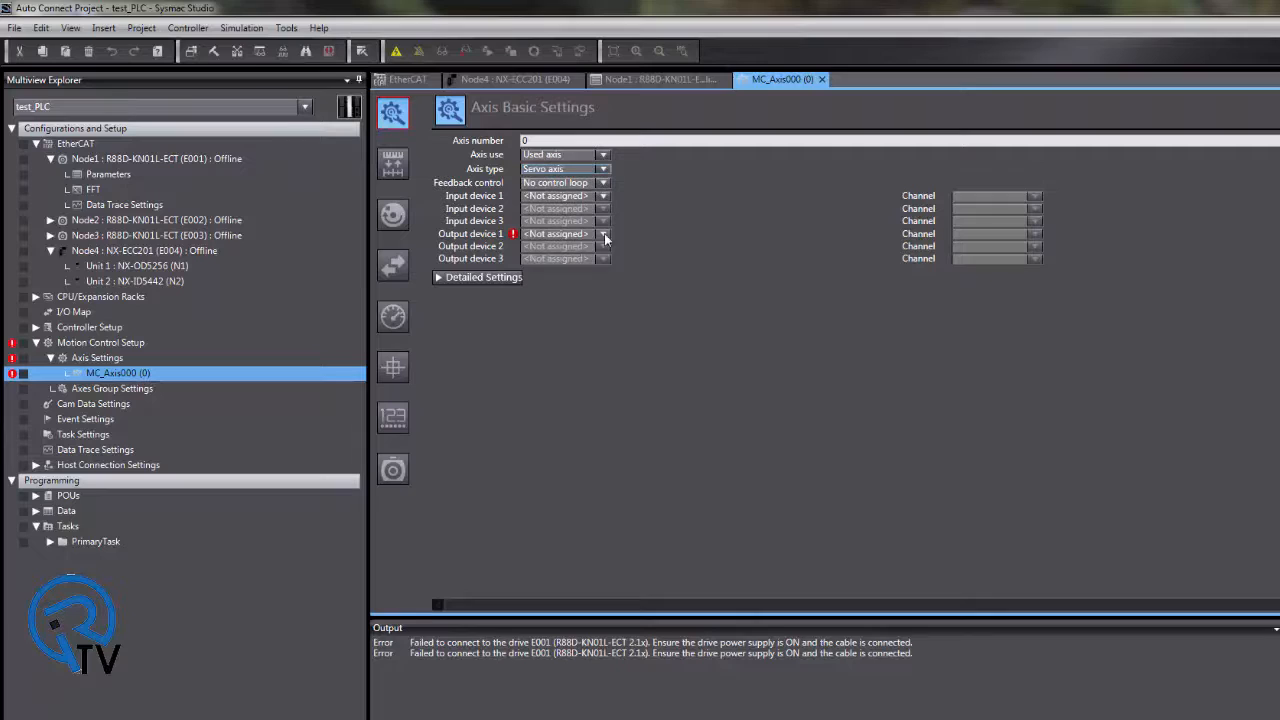
left_click(392, 164)
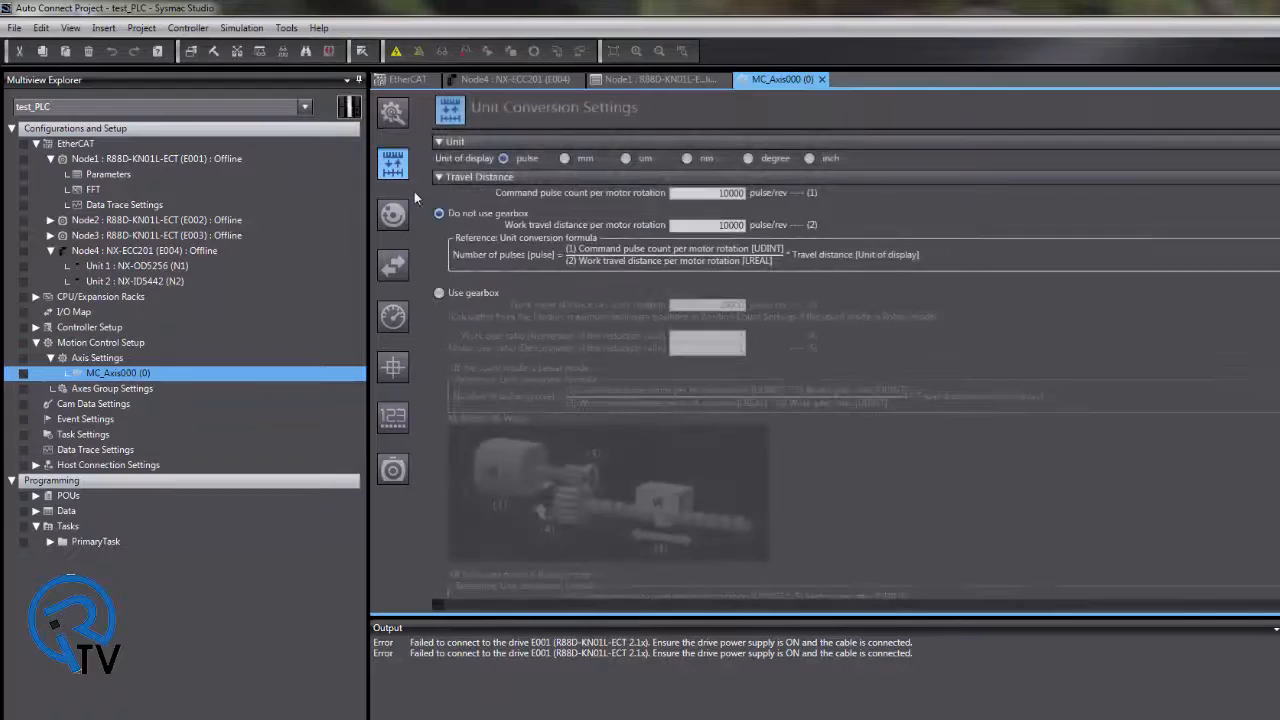
- Choose degree as MC_Axis000's display unit and enter its operation limits
left_click(748, 158)
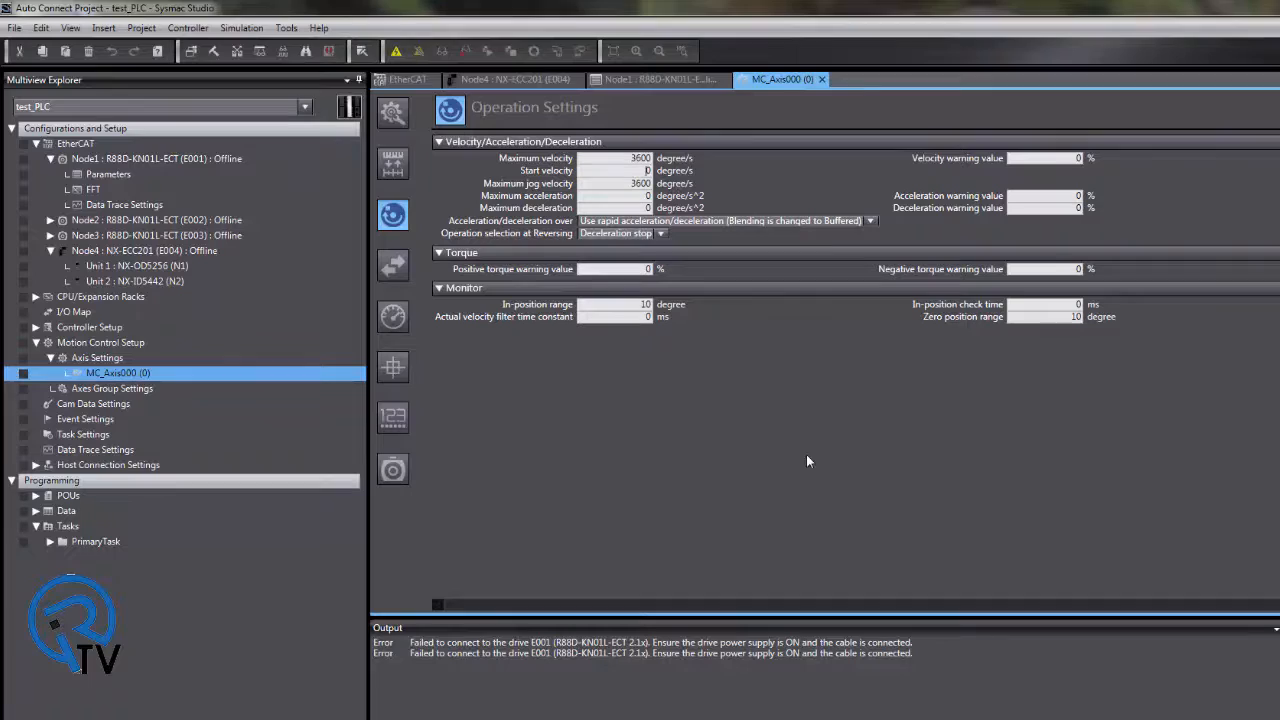
left_click(164, 24)
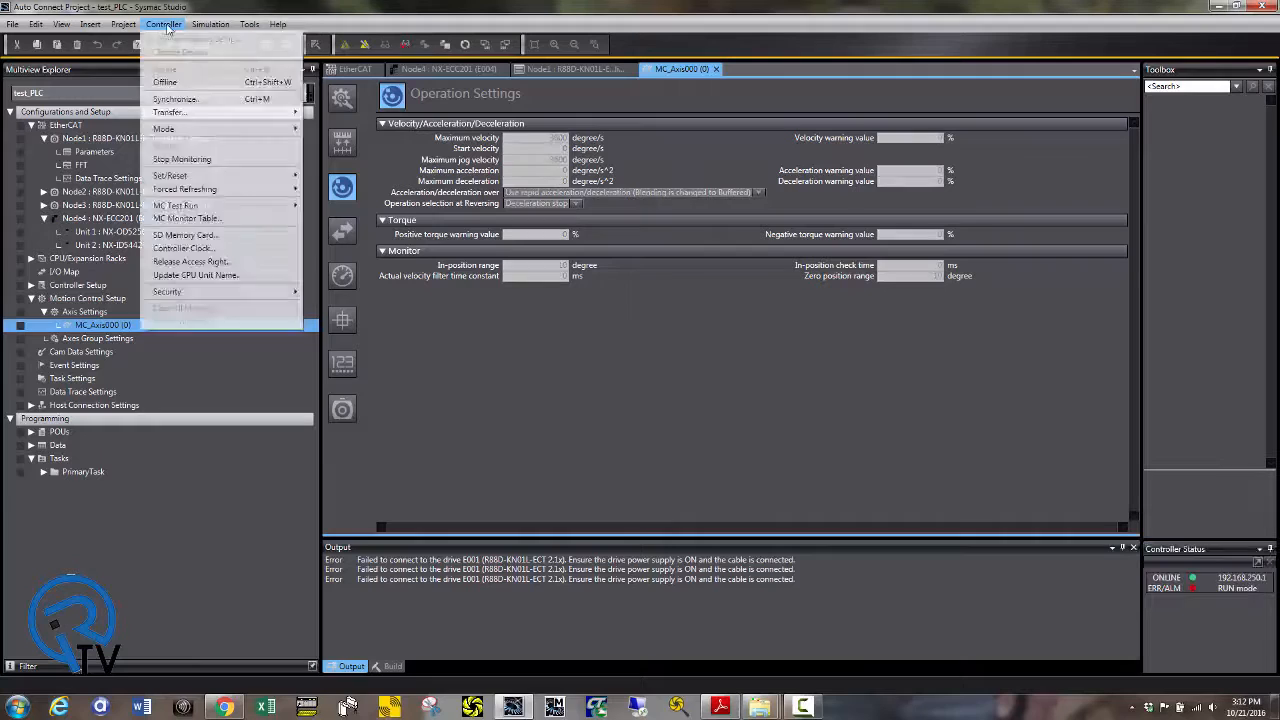
- Go online with the controller, transfer the project and start MC Test Run
left_click(168, 112)
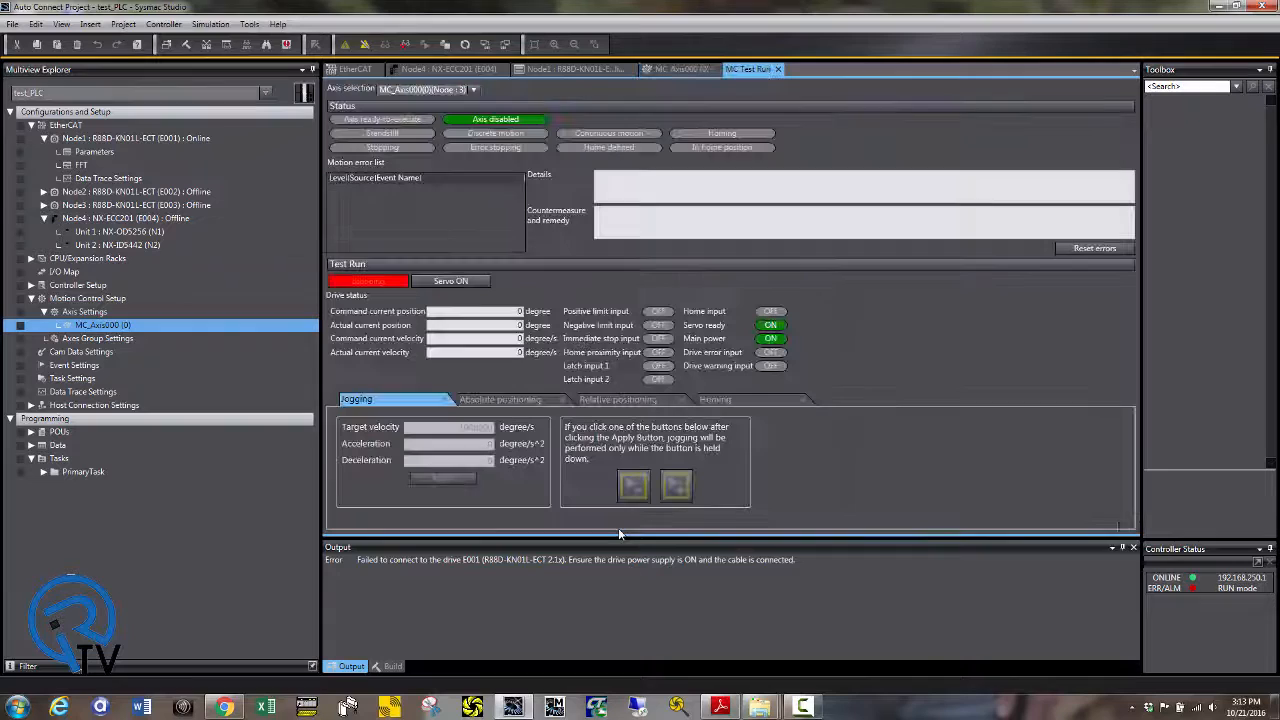
- Turn Servo ON, apply the jogging velocity and acceleration, and jog MC_Axis000
left_click(450, 280)
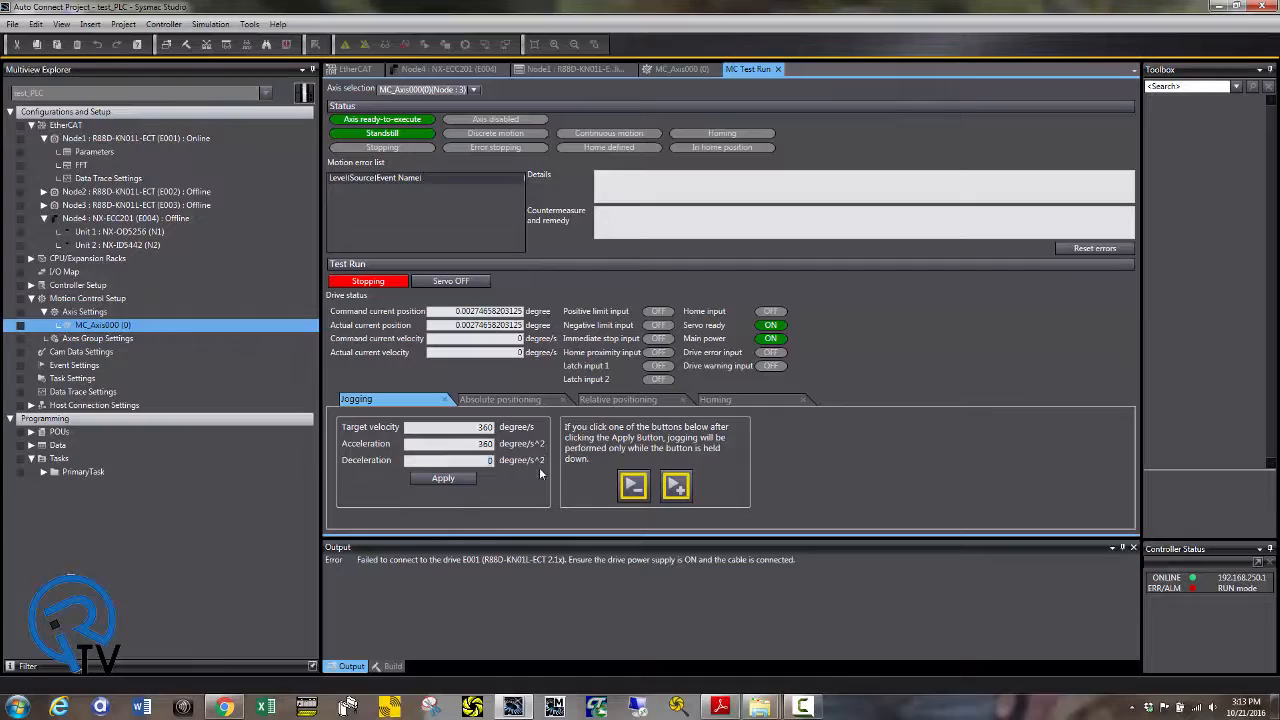
left_click(676, 486)
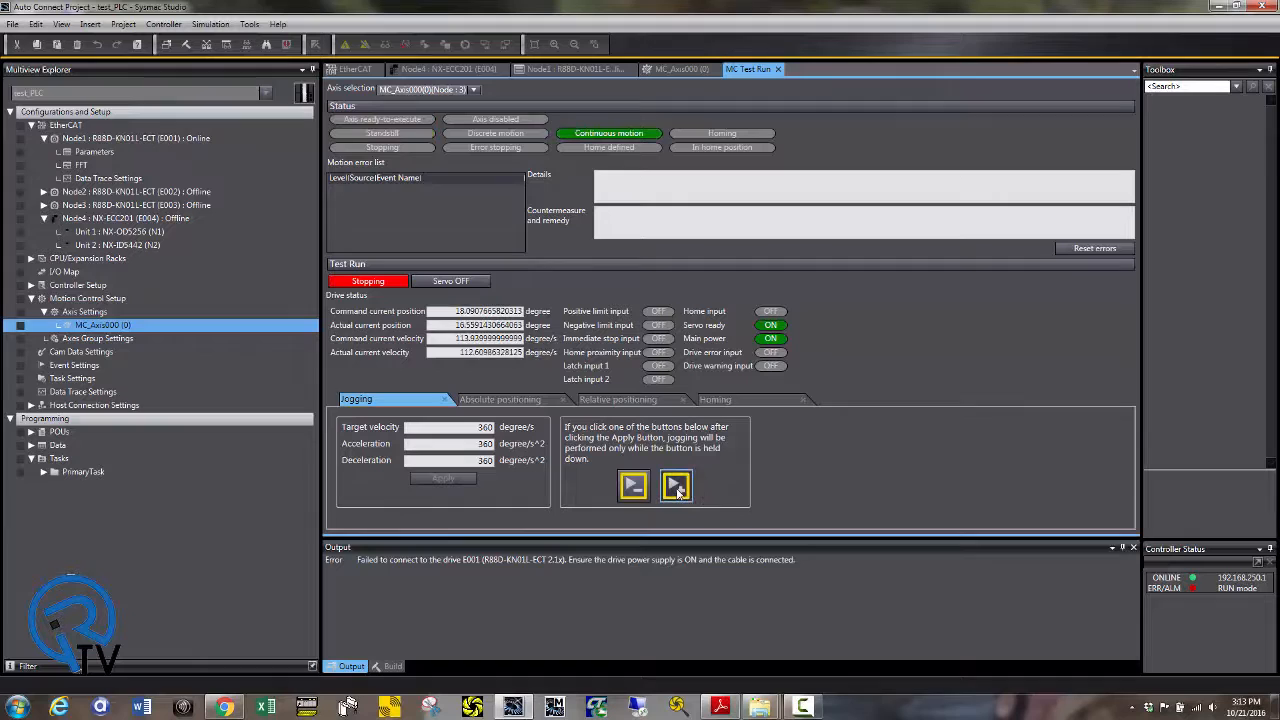
left_click(632, 486)
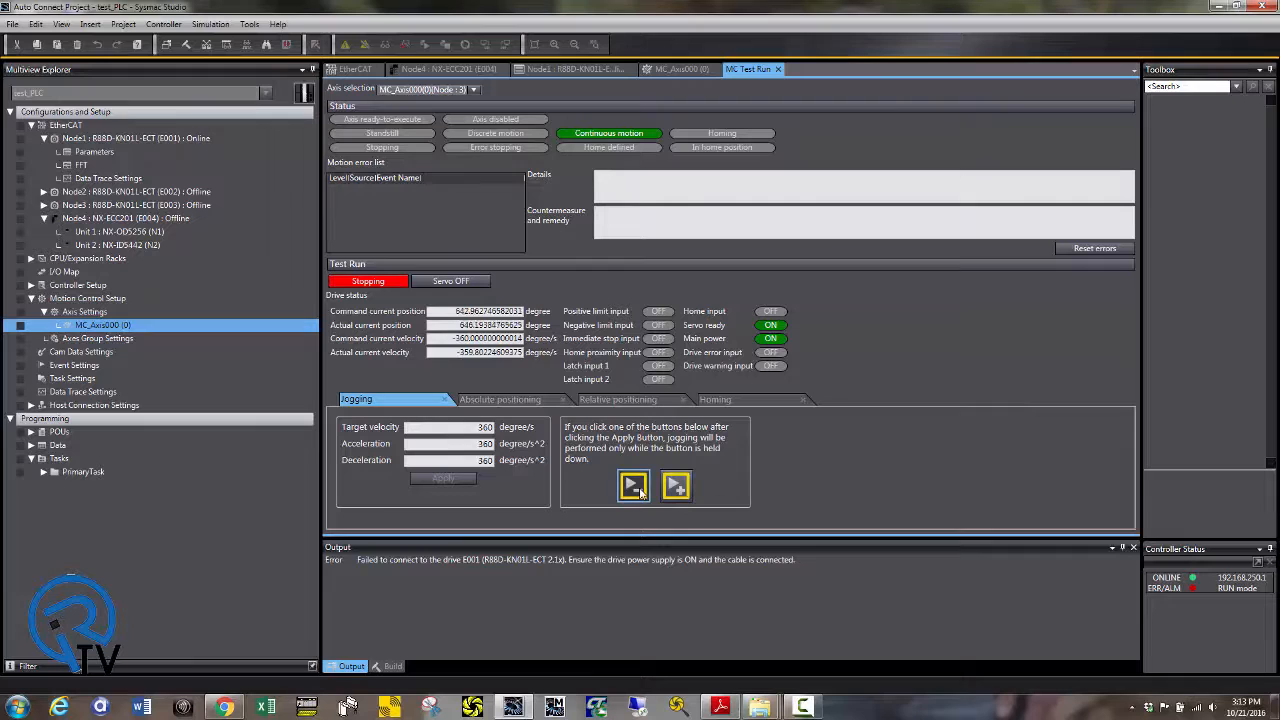